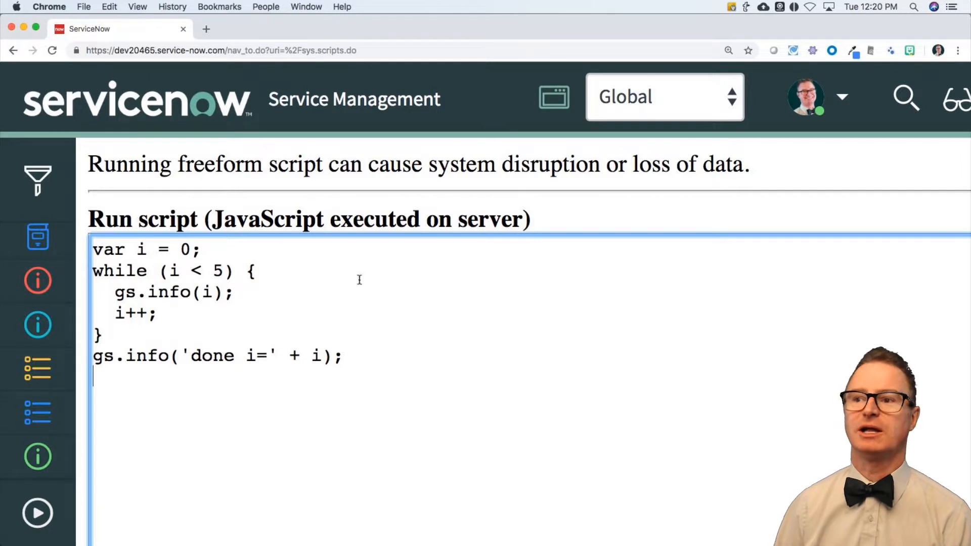
Replace the while loop with for (var i = 0; i < 5; i++) logging gs.info(i) then 'done i=' + i.
{"action": "triple_click", "coordinate": [142, 249]}
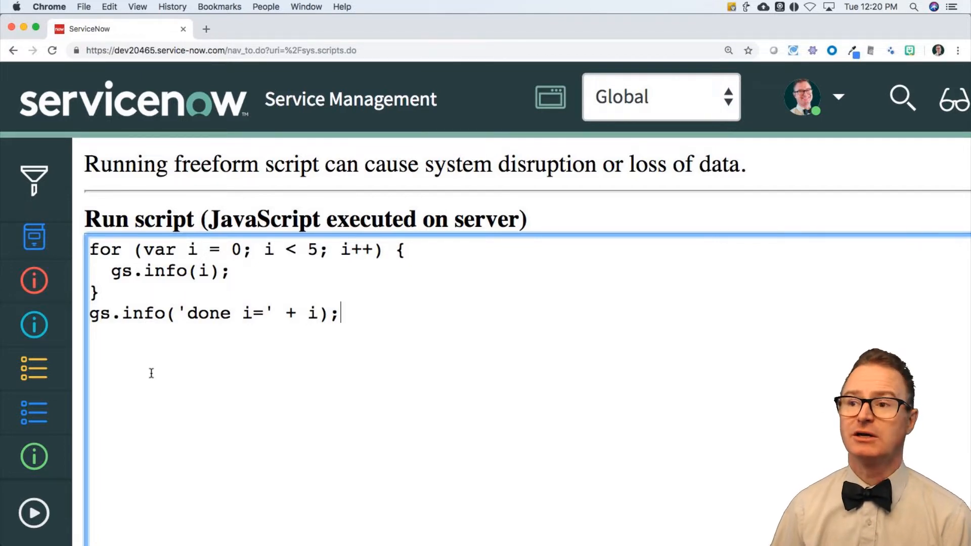
{"action": "left_click_drag", "start_coordinate": [141, 250], "coordinate": [244, 250]}
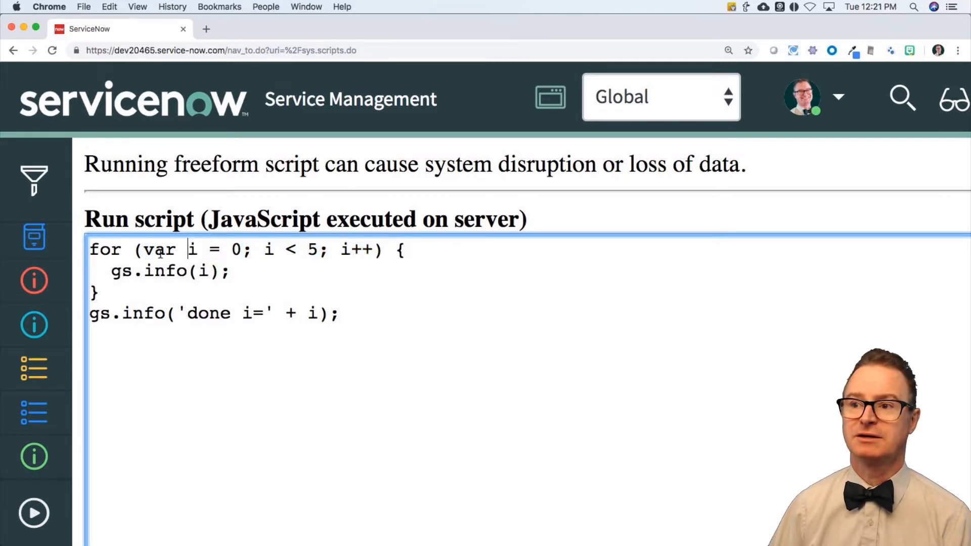
{"action": "double_click", "coordinate": [158, 250]}
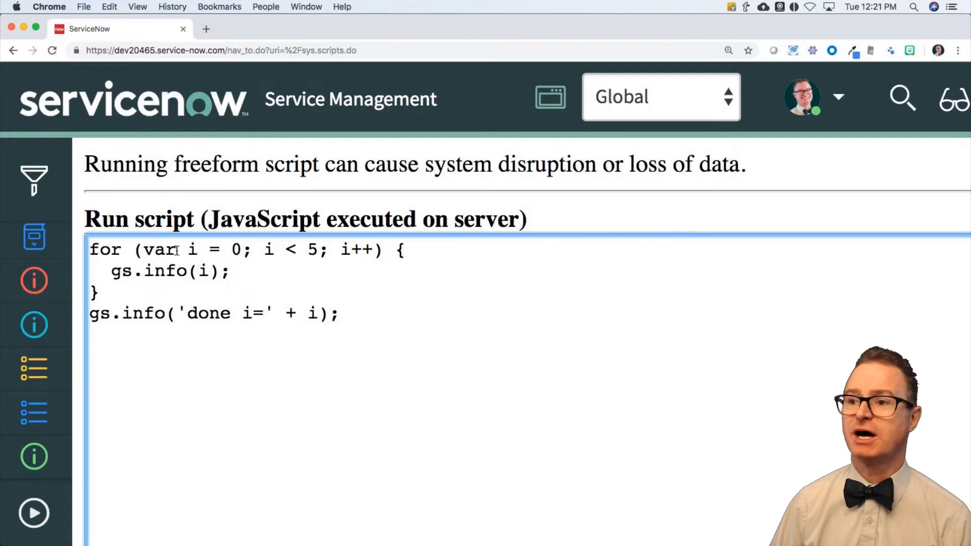
{"action": "left_click_drag", "start_coordinate": [265, 249], "coordinate": [327, 249]}
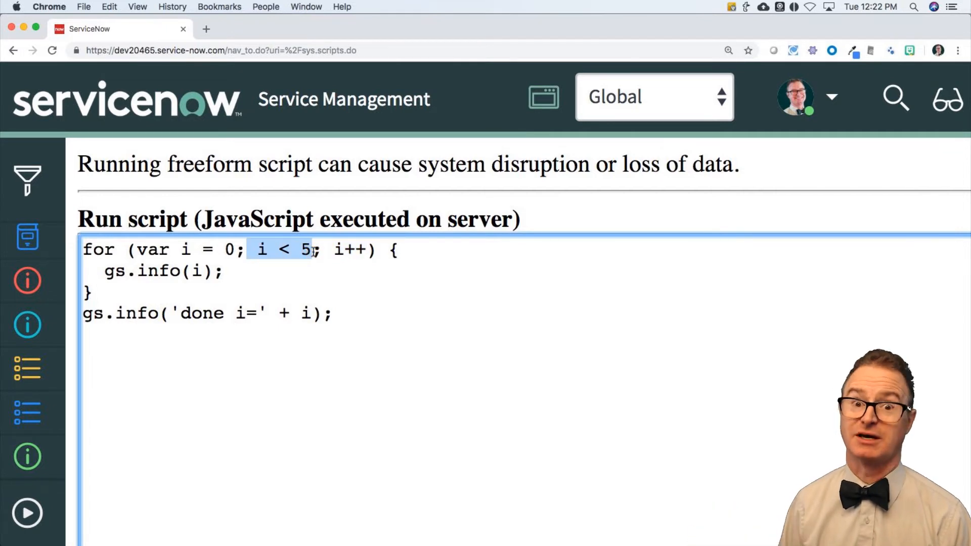
{"action": "mouse_move", "coordinate": [252, 297]}
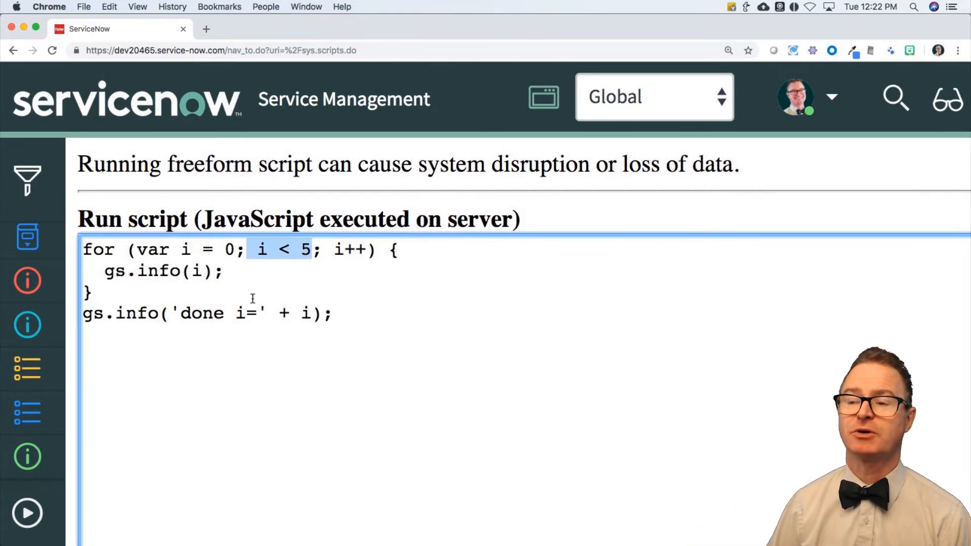
Run the for loop script on the server from the Scripts - Background page.
{"action": "scroll", "scroll_direction": "down", "scroll_amount": 3}
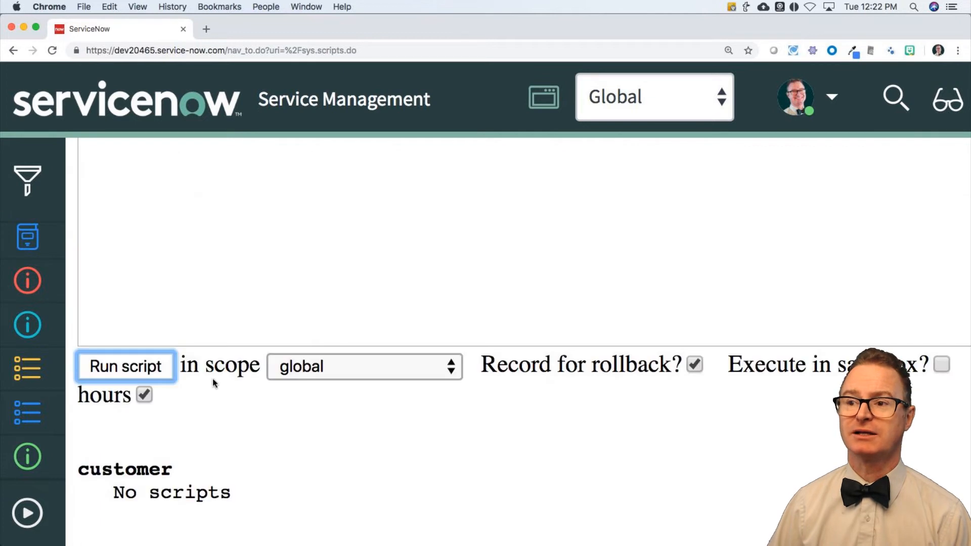
{"action": "left_click", "coordinate": [124, 367]}
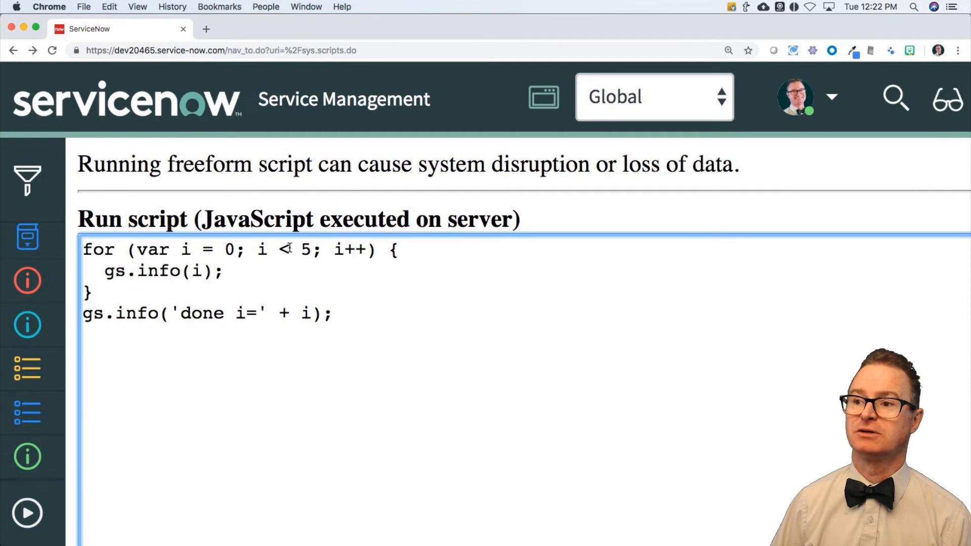
{"action": "type", "text": "=="}
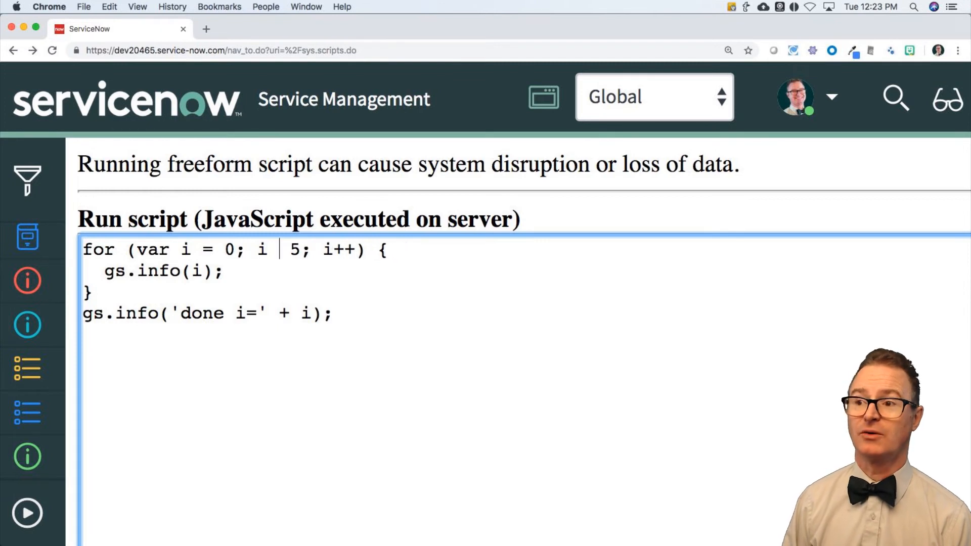
{"action": "type", "text": "<"}
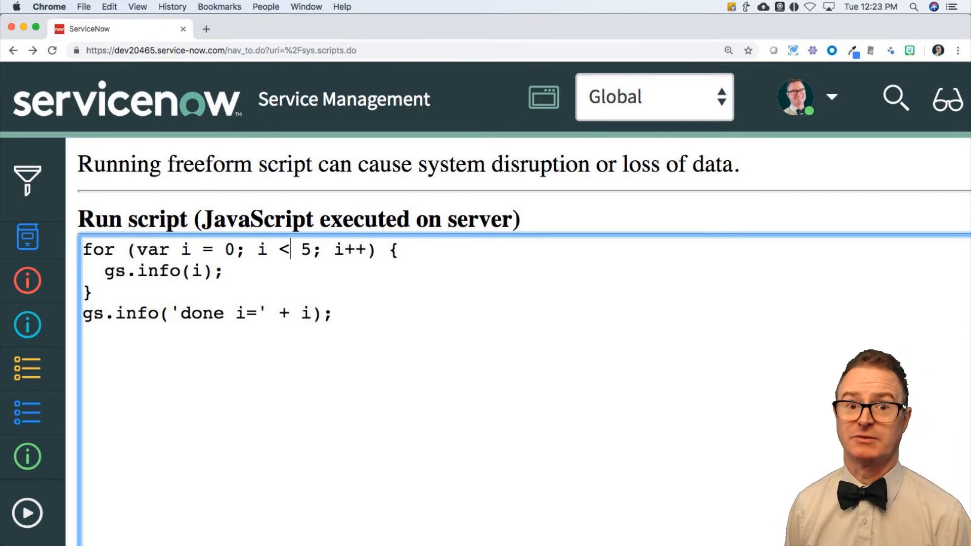
{"action": "scroll", "scroll_direction": "right", "scroll_amount": 3}
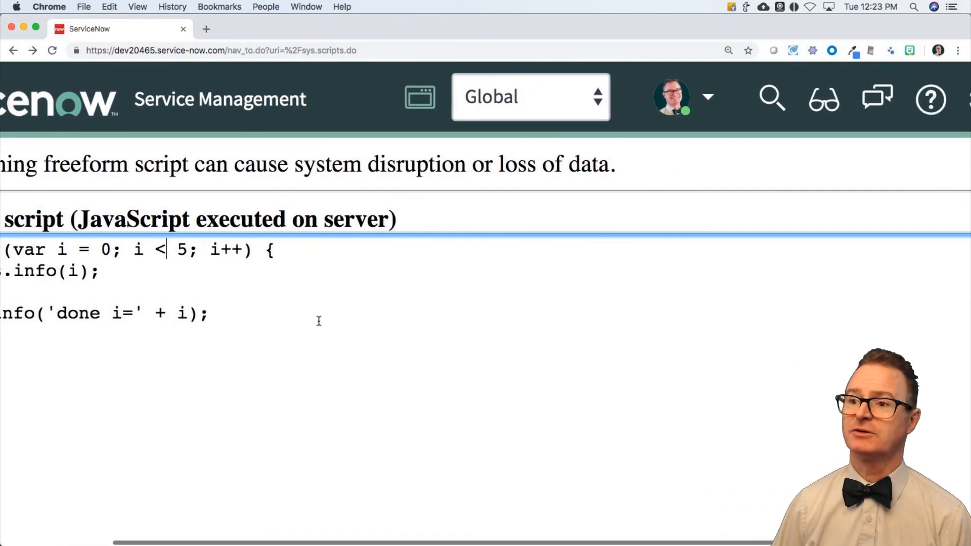